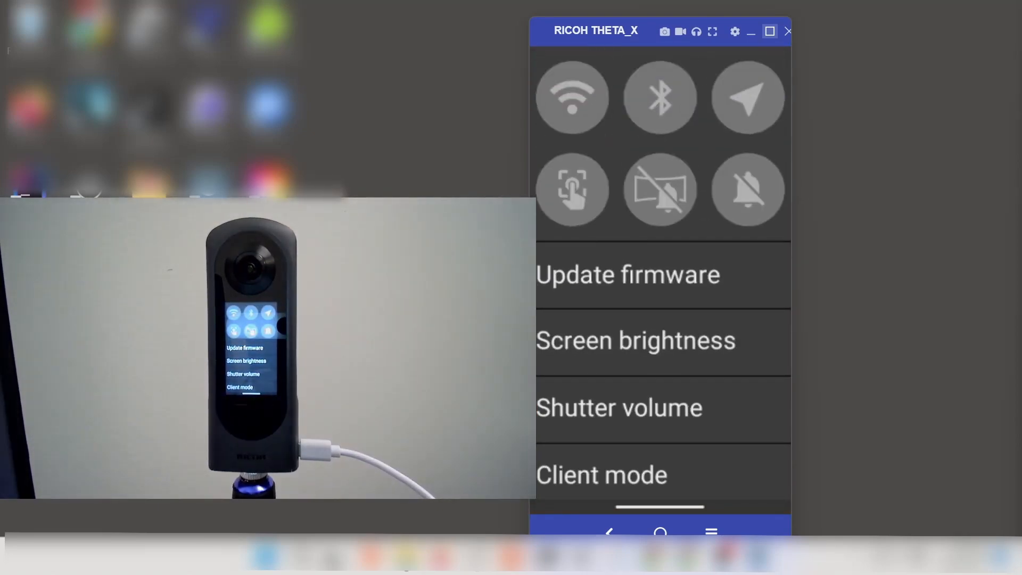
Step: From the Plug-in Store's RICOH Plug-ins list, reach the Outside-in Shooting BETA detail page
{"action": "left_click", "coordinate": [571, 97]}
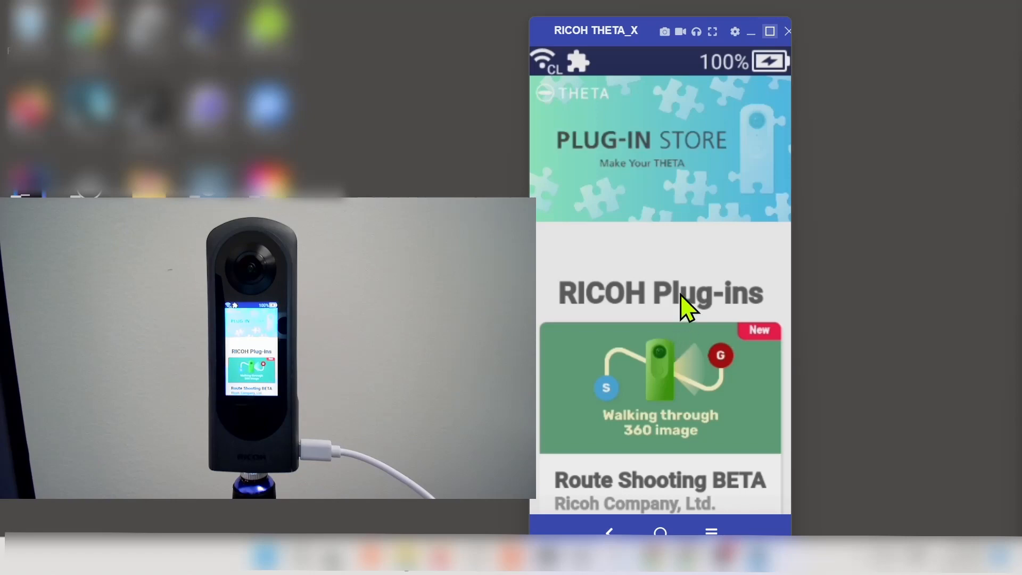
{"action": "scroll", "scroll_direction": "down", "scroll_amount": 3}
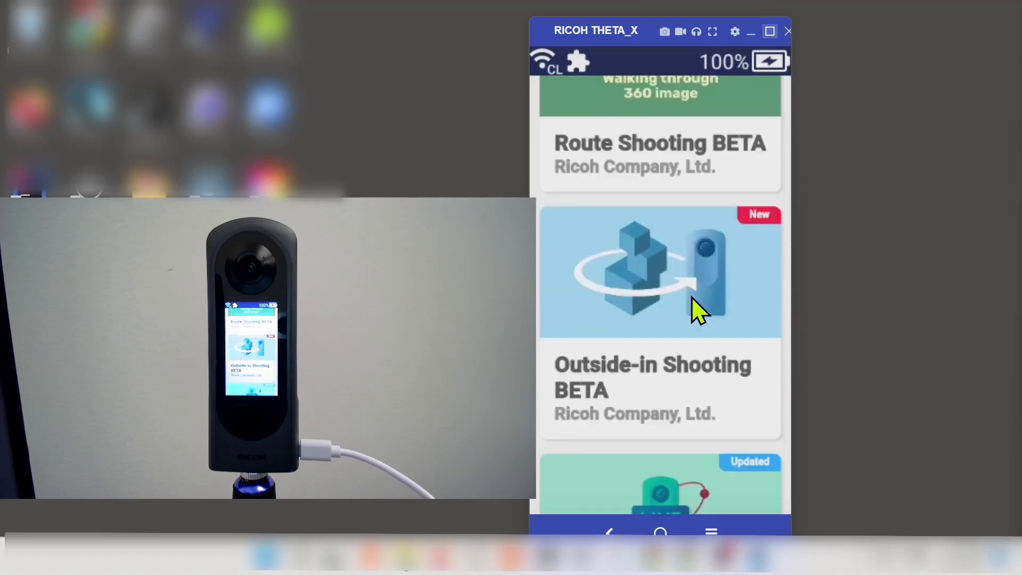
{"action": "left_click", "coordinate": [660, 272]}
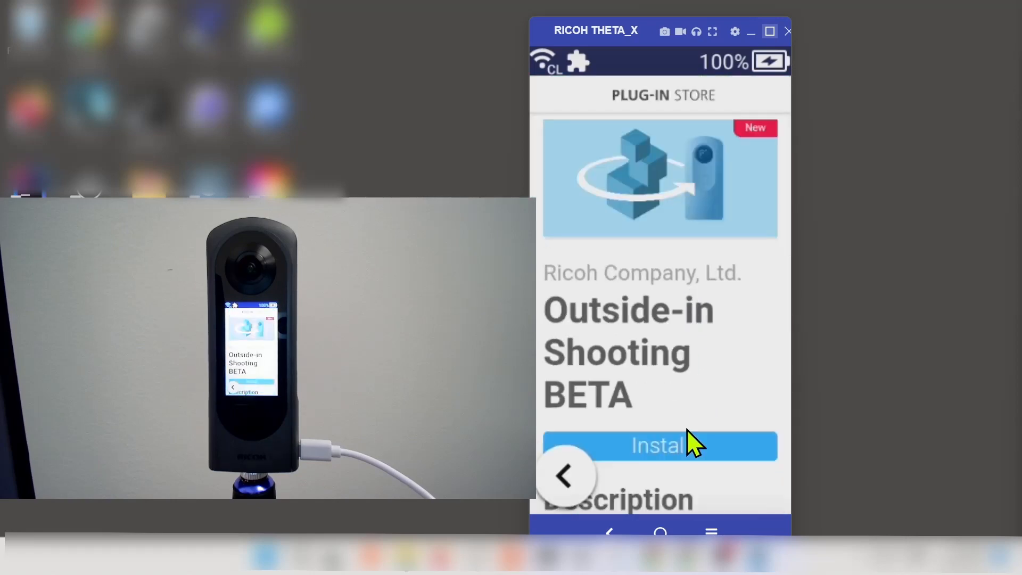
Step: Install Outside-in Shooting BETA, confirming 'I have confirmed the terms of use'
{"action": "left_click", "coordinate": [659, 445]}
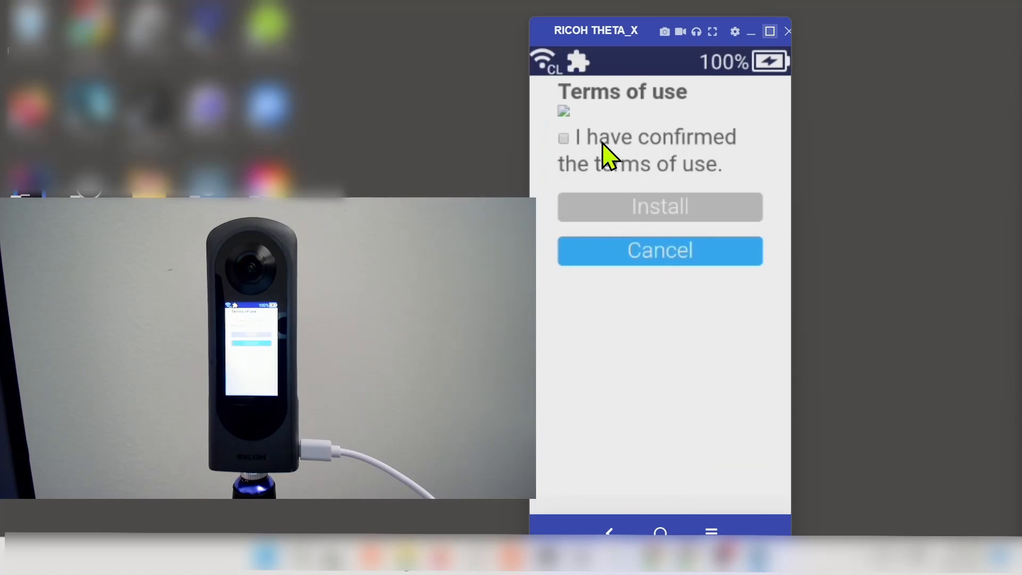
{"action": "left_click", "coordinate": [563, 137]}
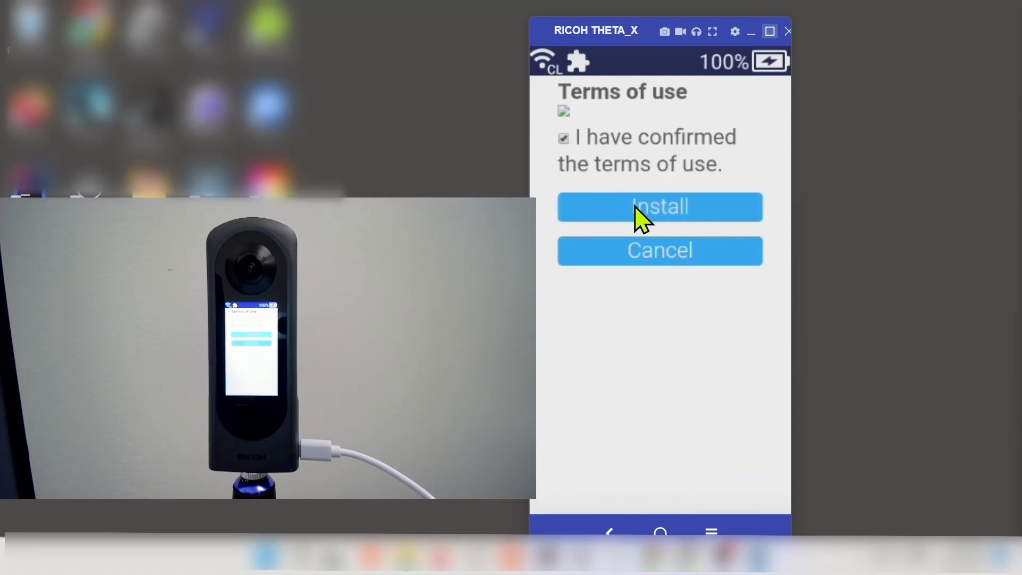
{"action": "left_click", "coordinate": [659, 206]}
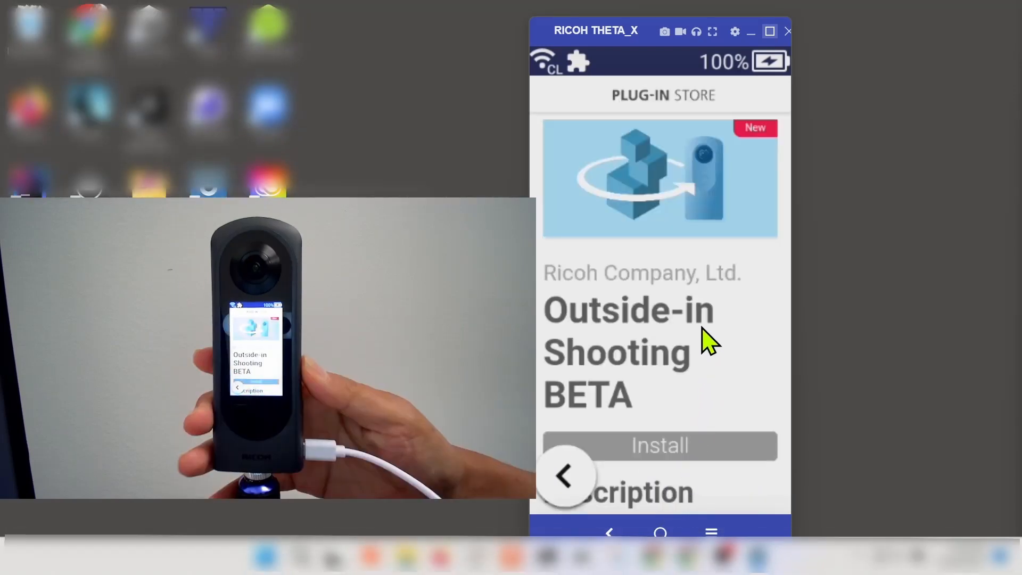
Step: Launch Outside-in Shooting BETA from the camera's installed PLUG-IN list
{"action": "left_click", "coordinate": [566, 474]}
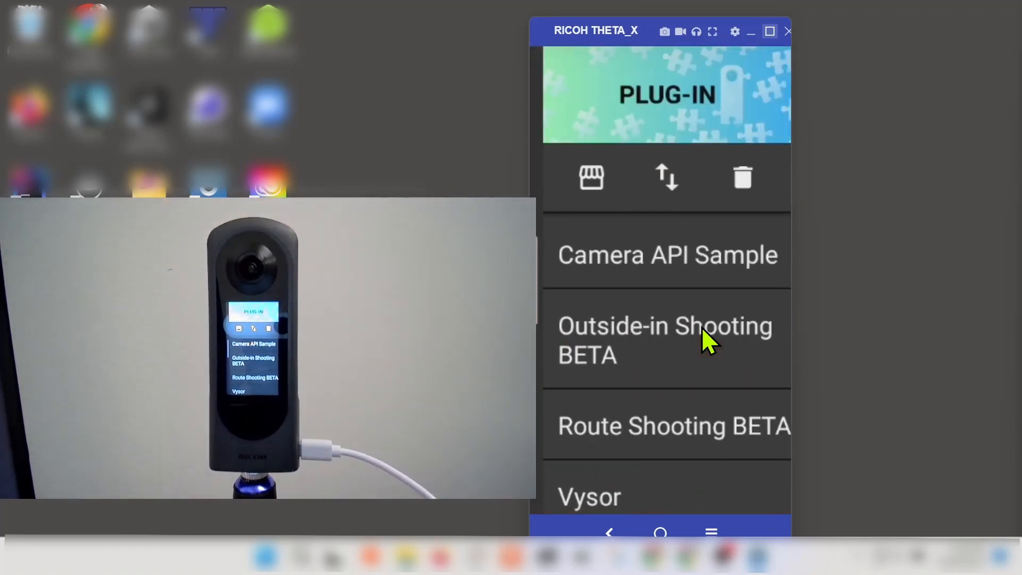
{"action": "left_click", "coordinate": [664, 341]}
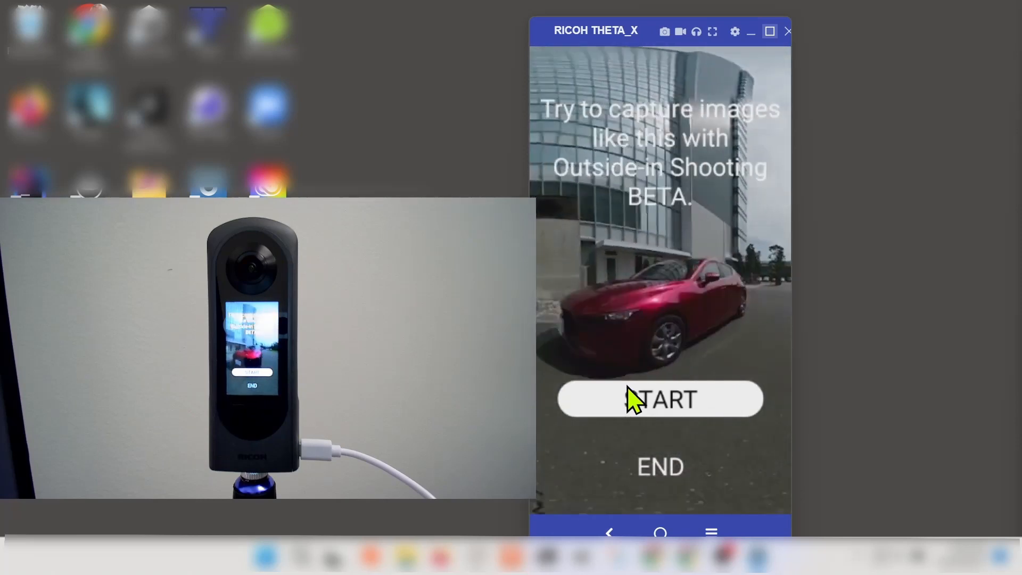
Step: Start a capture from the Outside-in Shooting BETA screen
{"action": "left_click", "coordinate": [659, 399]}
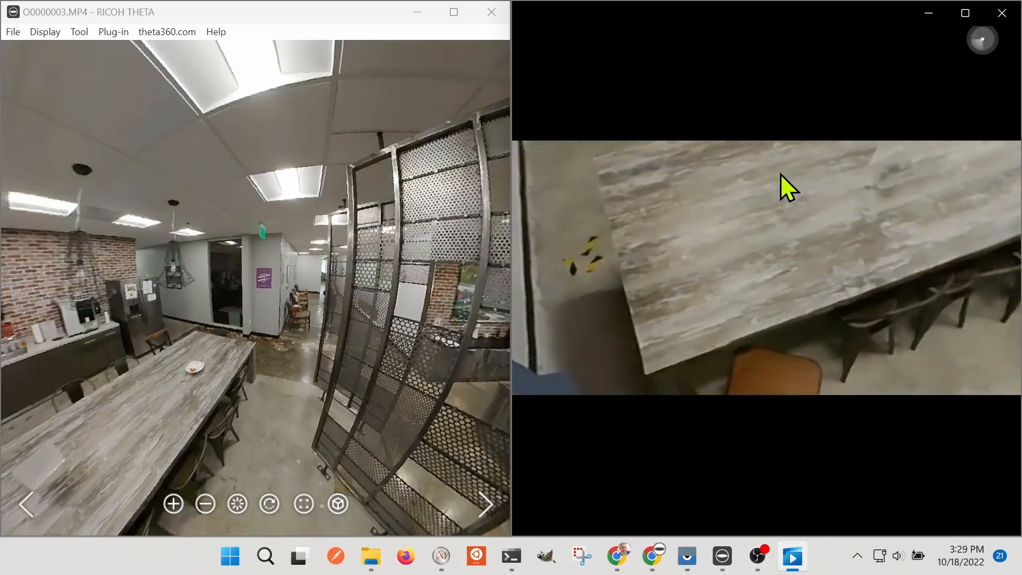
{"action": "left_click_drag", "start_coordinate": [789, 189], "coordinate": [694, 359]}
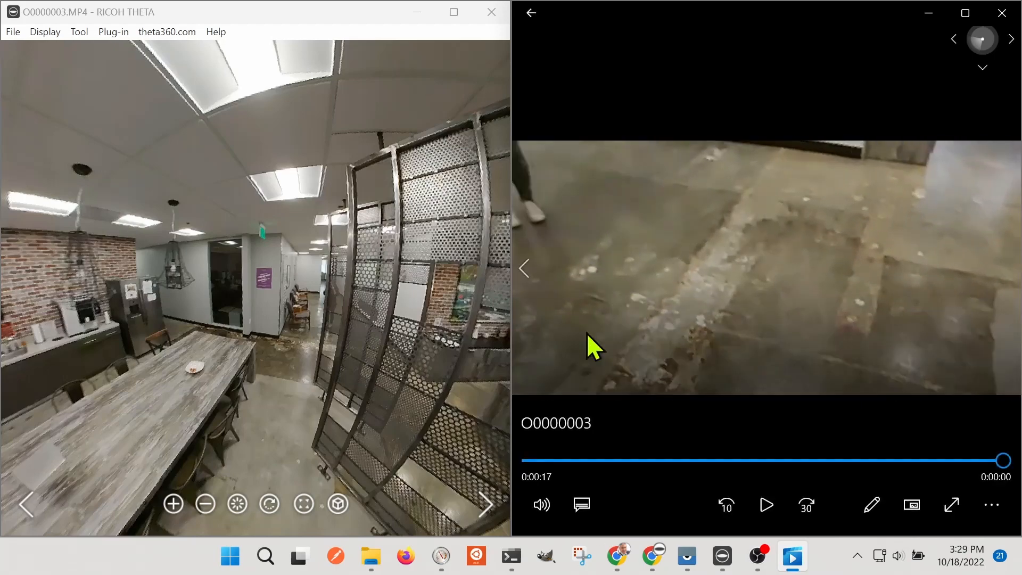
{"action": "left_click", "coordinate": [269, 504]}
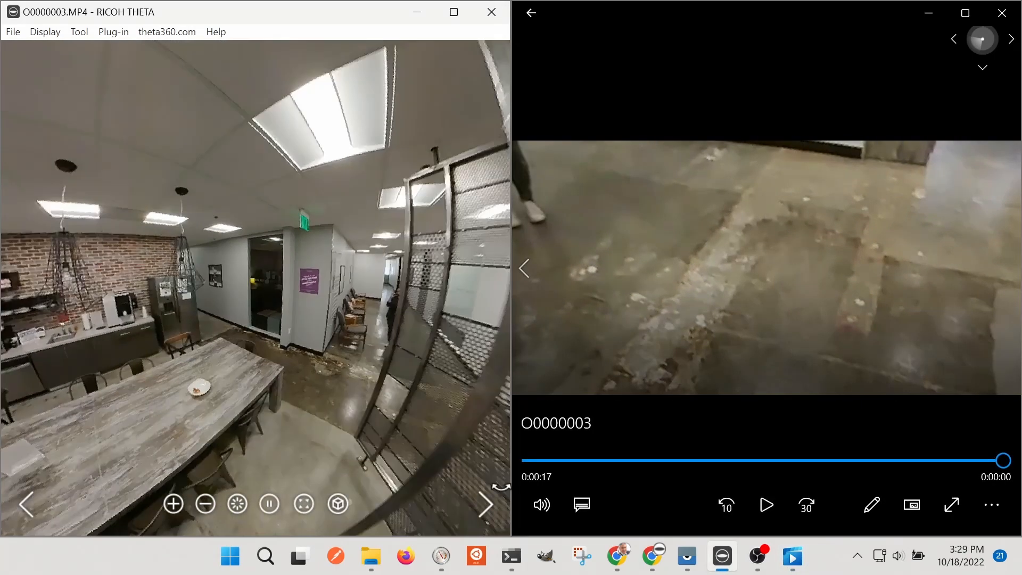